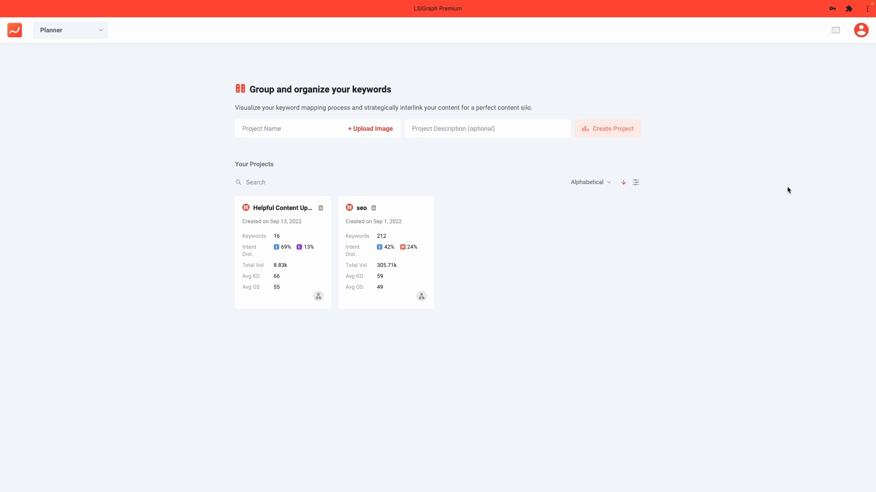
{"action": "mouse_move", "coordinate": [630, 337]}
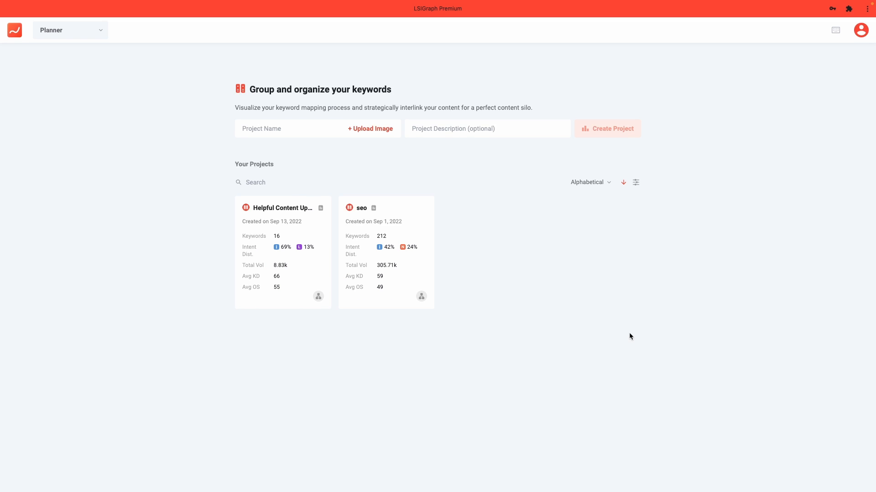
{"action": "mouse_move", "coordinate": [501, 338]}
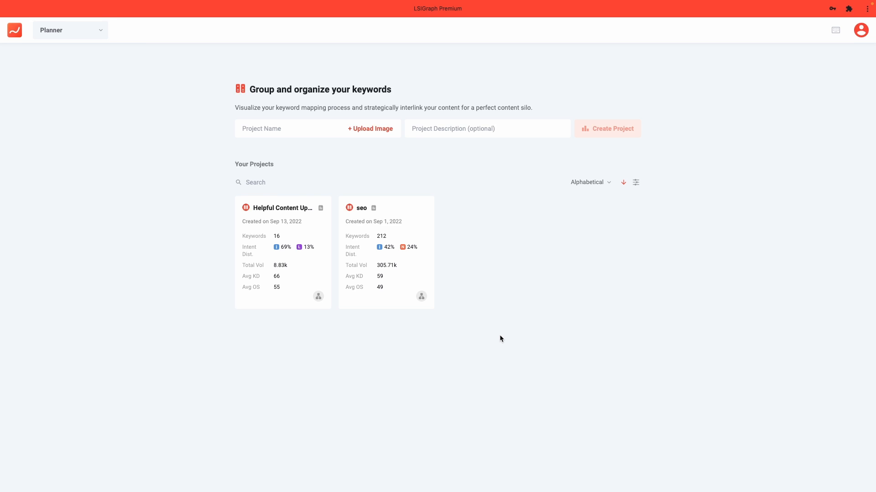
Step: Open the seo project's Keyword Listing and view the seed keyword column tooltip
{"action": "left_click", "coordinate": [362, 208]}
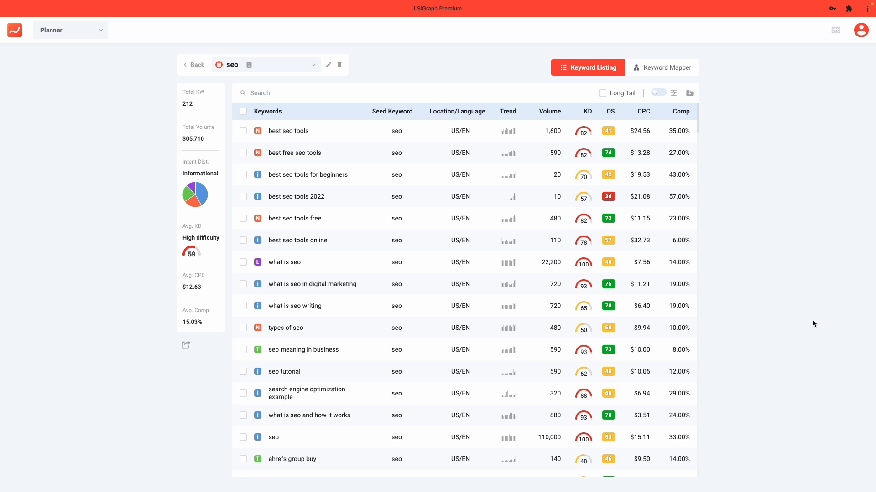
{"action": "mouse_move", "coordinate": [845, 364]}
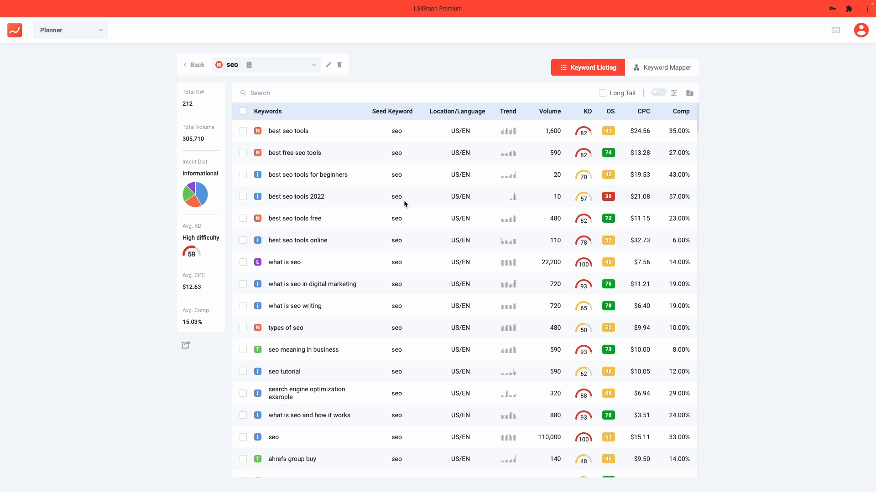
{"action": "left_click", "coordinate": [549, 111]}
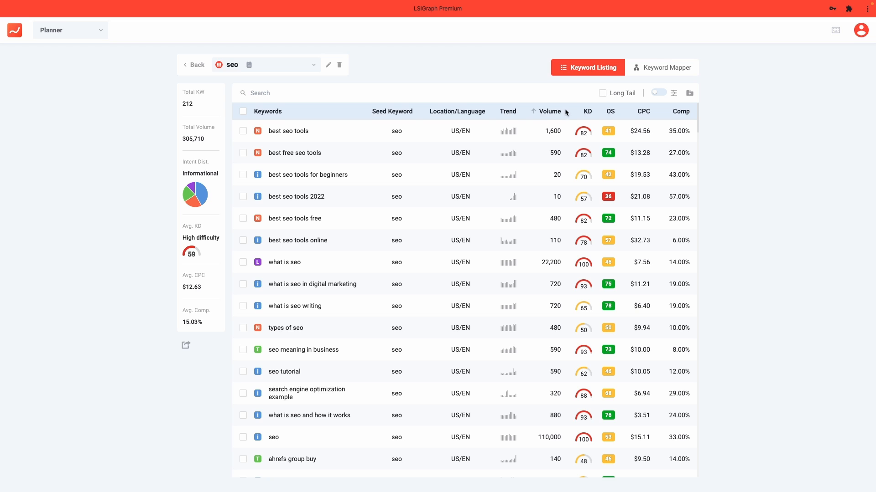
{"action": "left_click", "coordinate": [610, 112]}
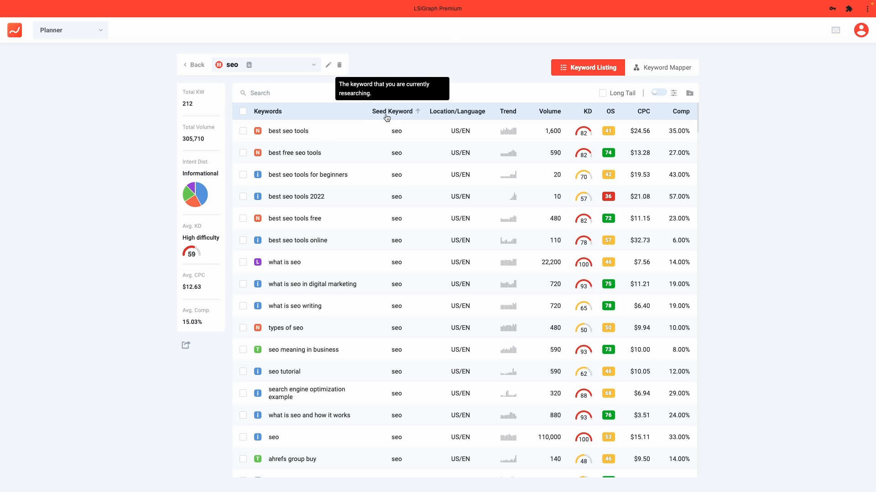
{"action": "mouse_move", "coordinate": [442, 116]}
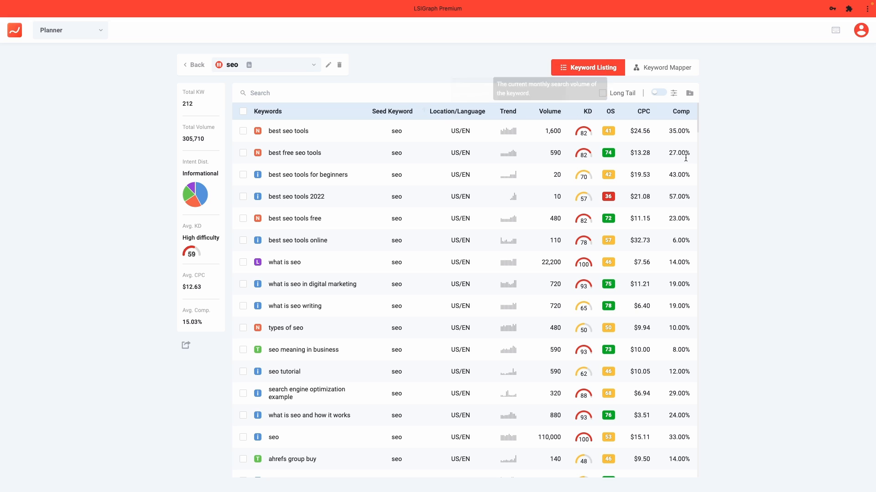
{"action": "mouse_move", "coordinate": [809, 258]}
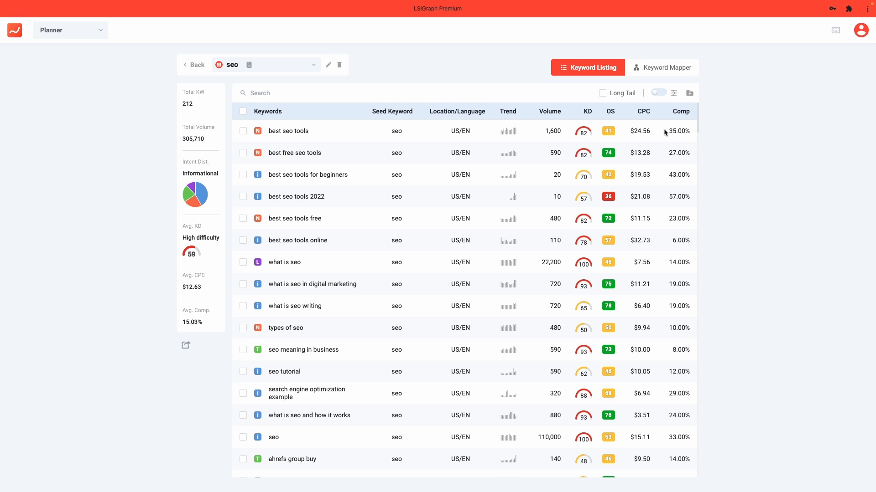
Step: Peek at the filtering options and toggle the Long Tail filter on and off again
{"action": "left_click", "coordinate": [674, 93]}
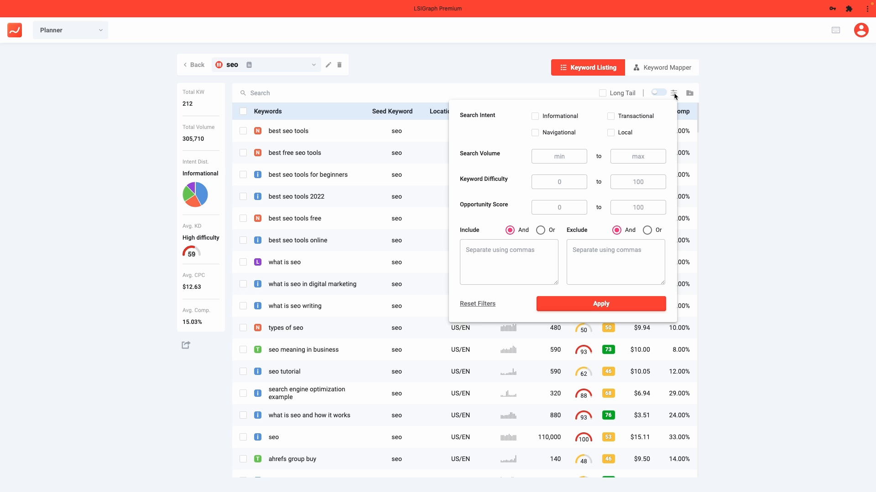
{"action": "left_click", "coordinate": [673, 94]}
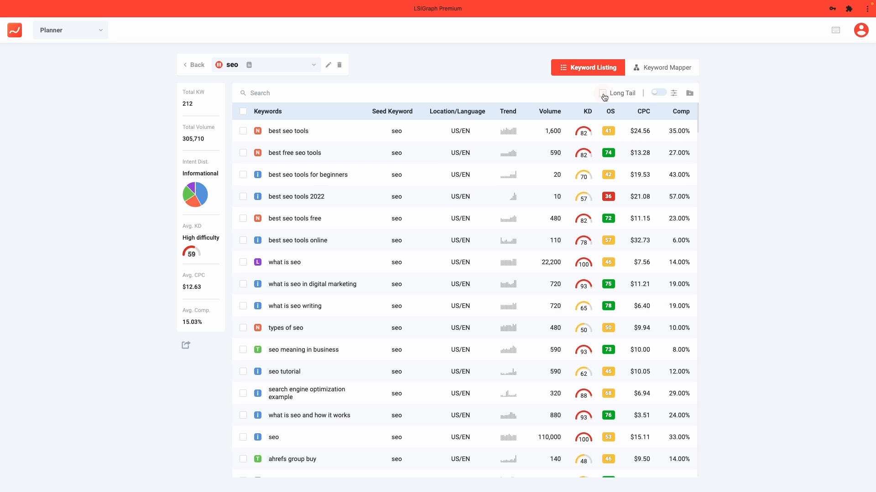
{"action": "left_click", "coordinate": [602, 93]}
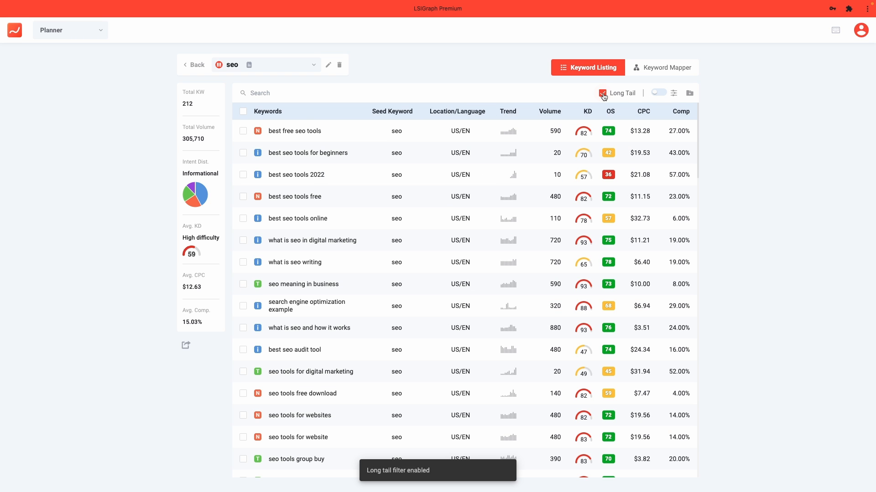
{"action": "left_click", "coordinate": [603, 93]}
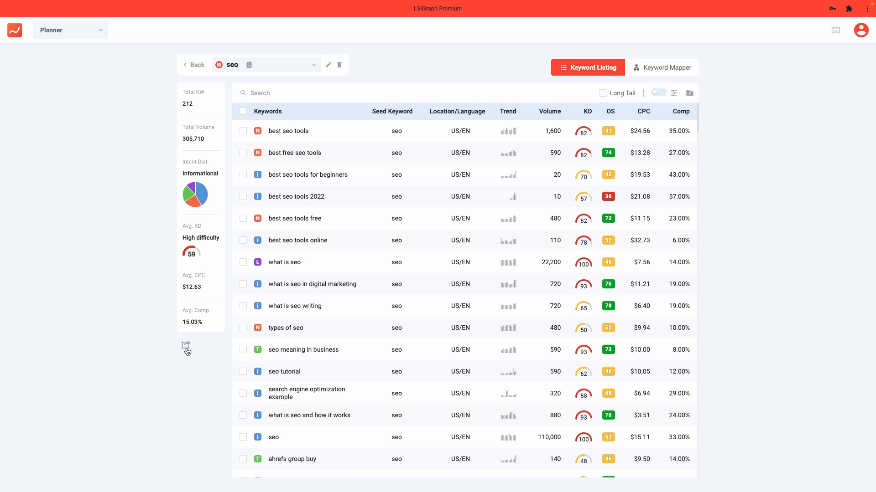
Step: Tick best free seo tools and best seo tools for beginners, then dismiss the Add Keywords To Project dialog
{"action": "left_click", "coordinate": [186, 346]}
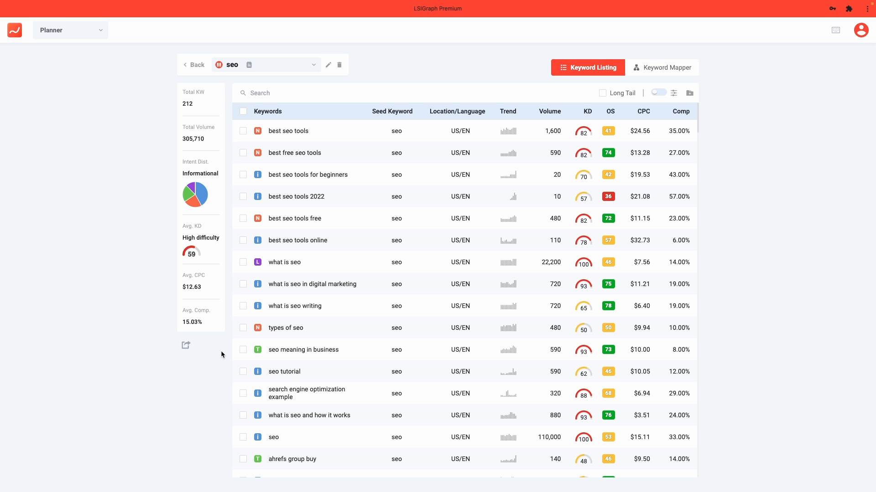
{"action": "mouse_move", "coordinate": [689, 92]}
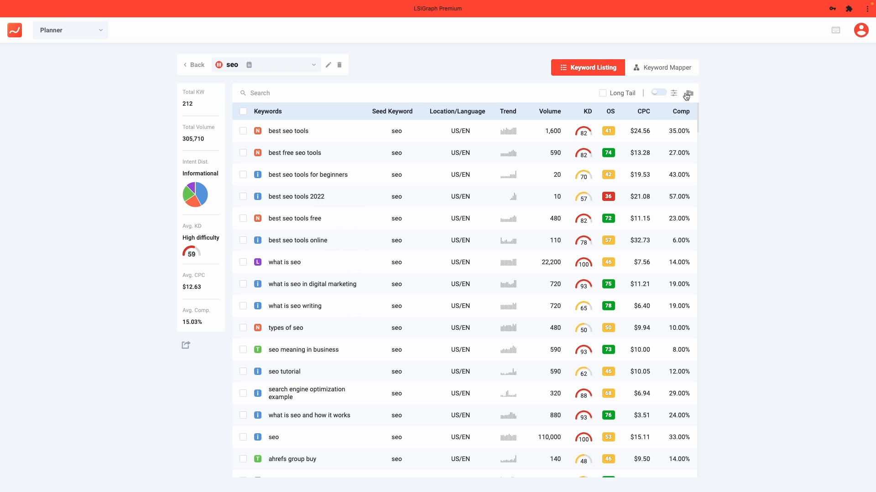
{"action": "left_click", "coordinate": [243, 152]}
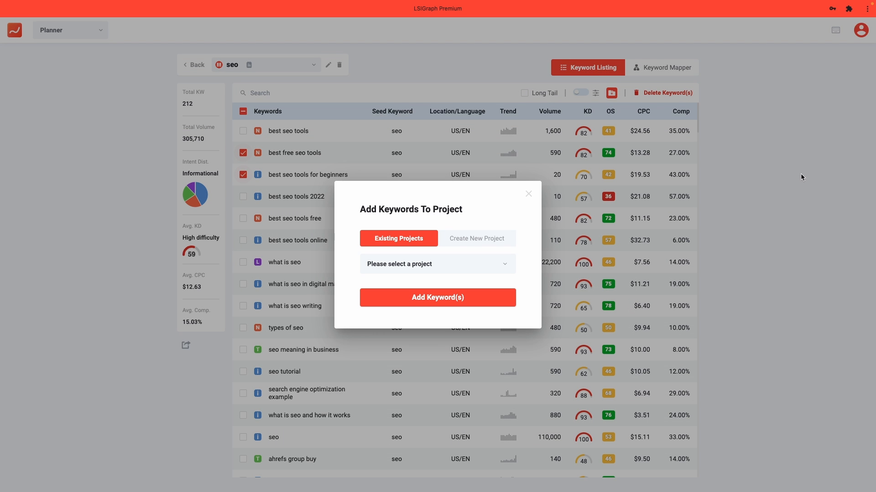
{"action": "left_click", "coordinate": [527, 194]}
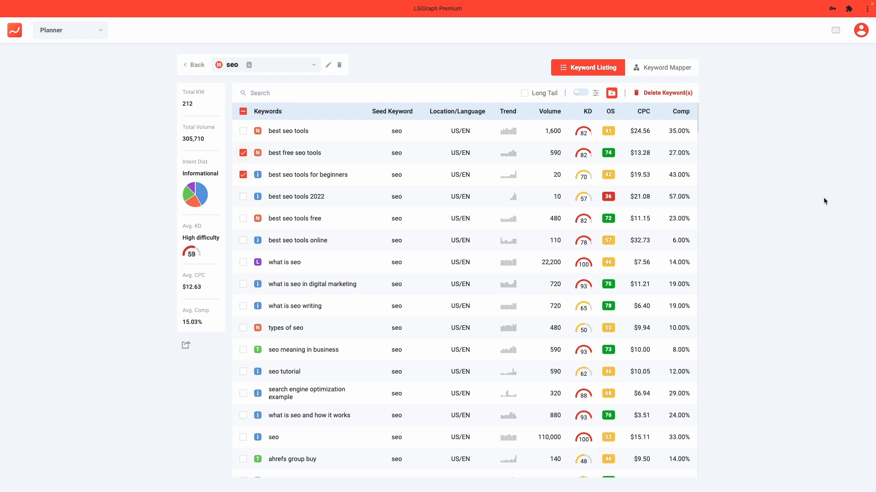
{"action": "mouse_move", "coordinate": [667, 70]}
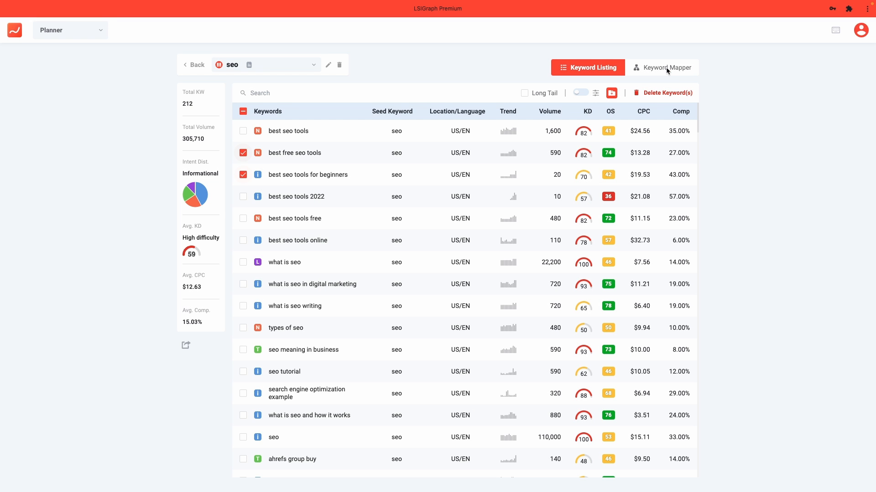
Step: Place best seo tools for beginners on the board beside best free seo tools and link it beneath best seo tools
{"action": "left_click", "coordinate": [662, 68]}
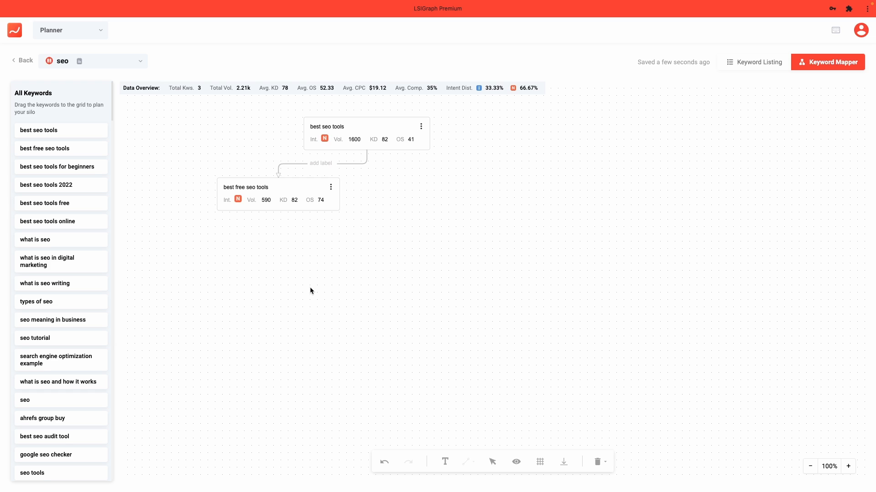
{"action": "mouse_move", "coordinate": [180, 243]}
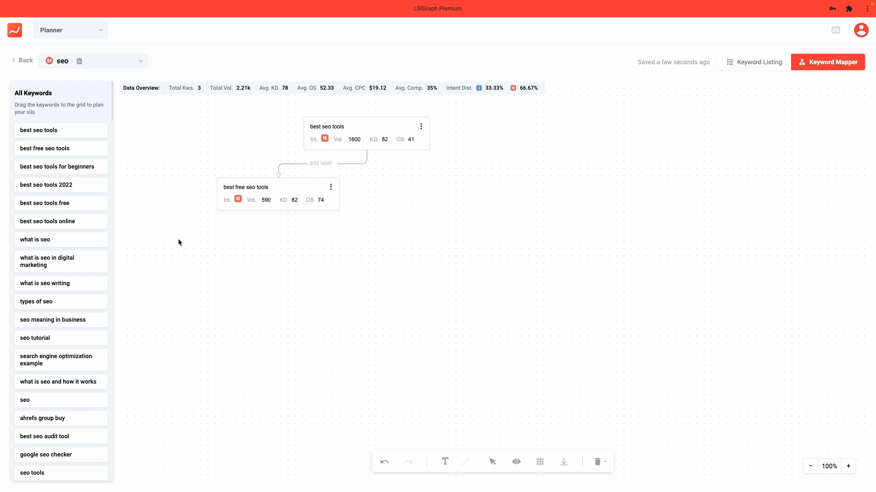
{"action": "mouse_move", "coordinate": [90, 152]}
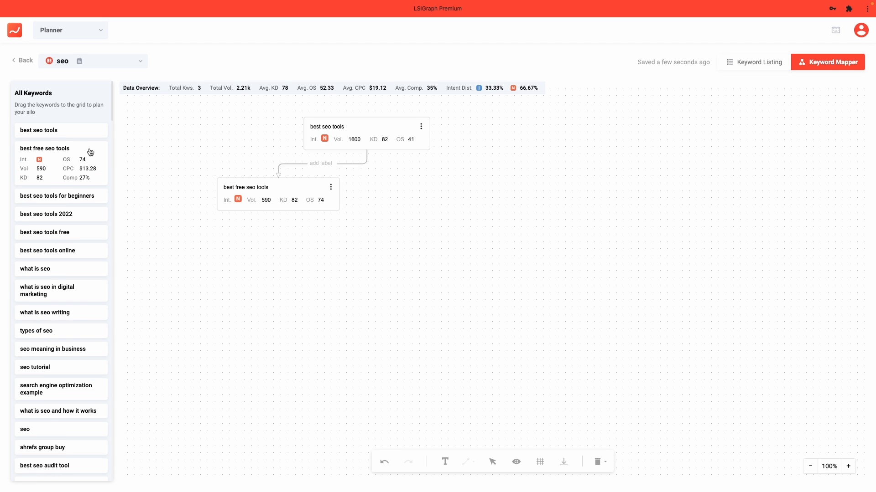
{"action": "mouse_move", "coordinate": [84, 155]}
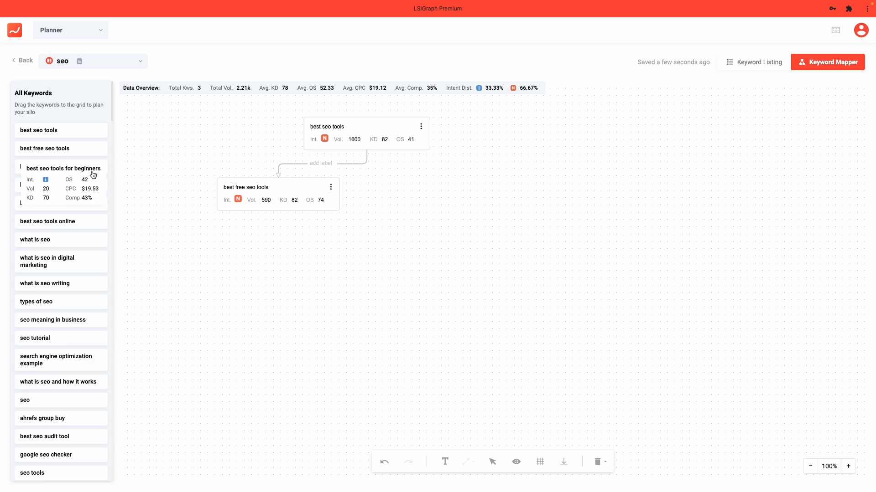
{"action": "left_click_drag", "start_coordinate": [63, 173], "coordinate": [447, 192]}
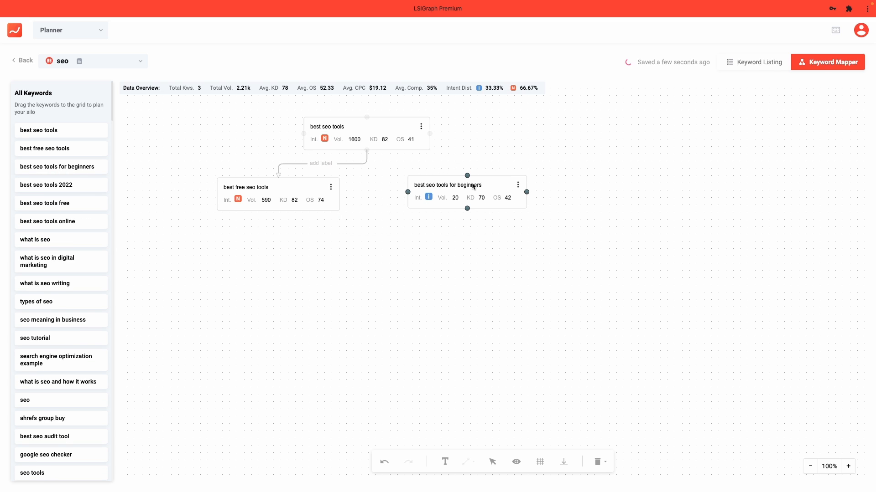
{"action": "left_click_drag", "start_coordinate": [367, 117], "coordinate": [415, 166]}
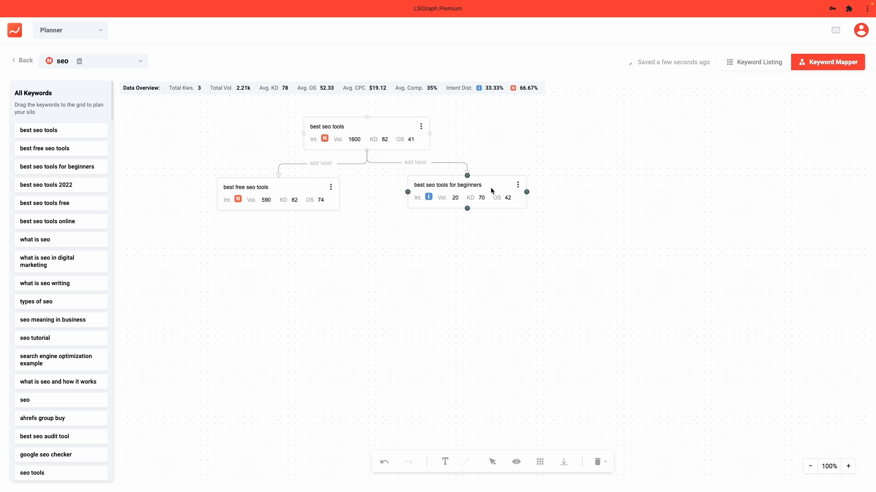
{"action": "left_click", "coordinate": [517, 185]}
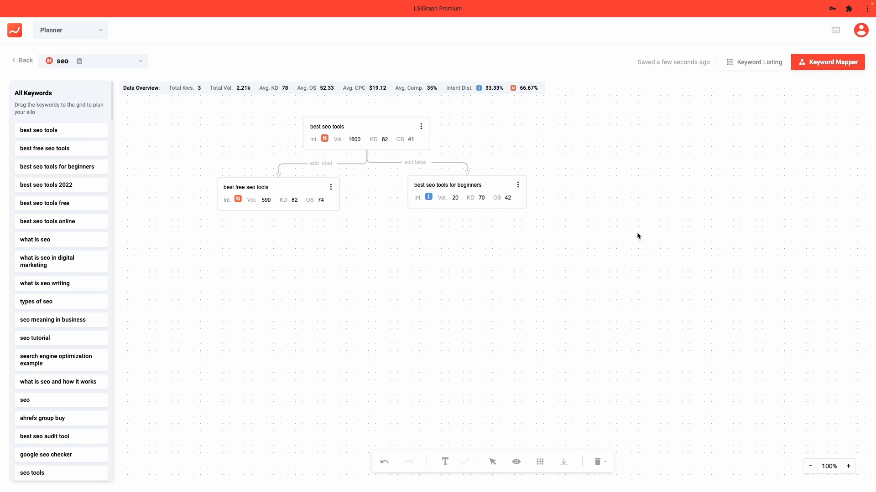
{"action": "mouse_move", "coordinate": [648, 265]}
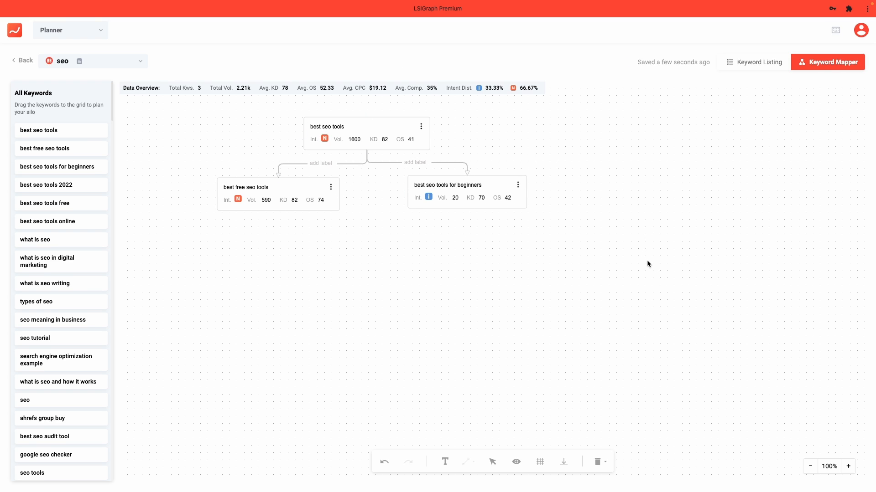
{"action": "mouse_move", "coordinate": [648, 270]}
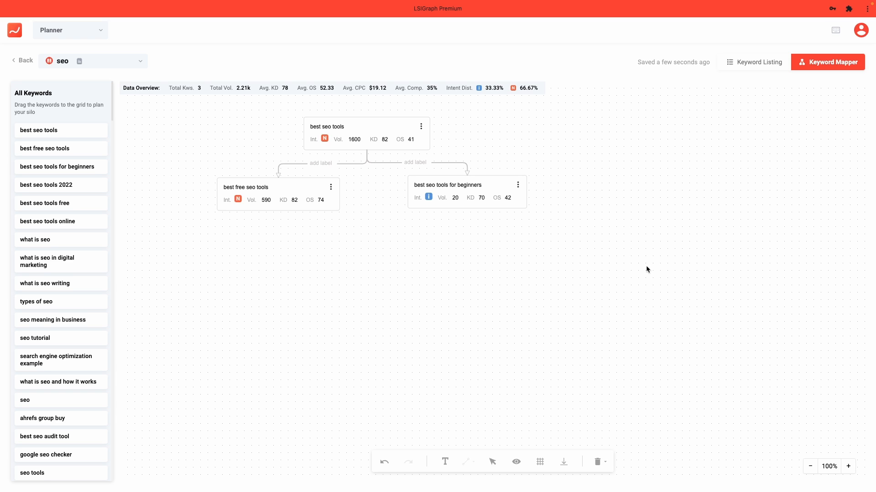
{"action": "mouse_move", "coordinate": [483, 288]}
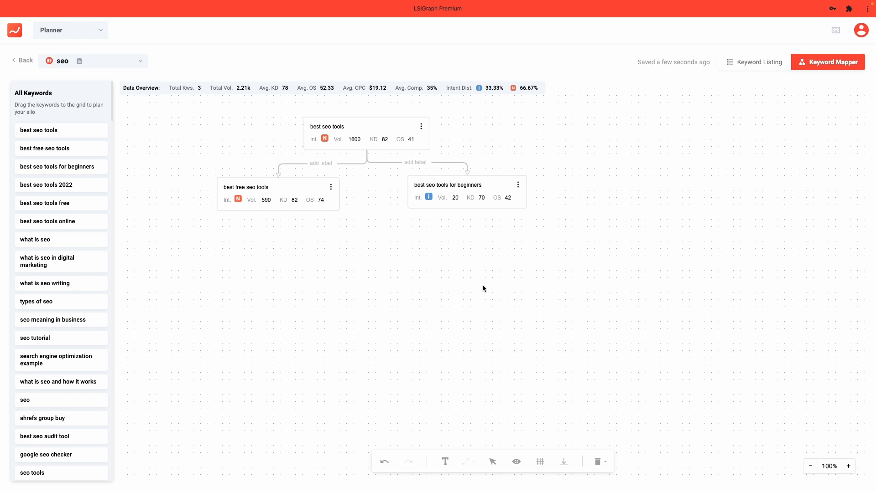
{"action": "mouse_move", "coordinate": [487, 290]}
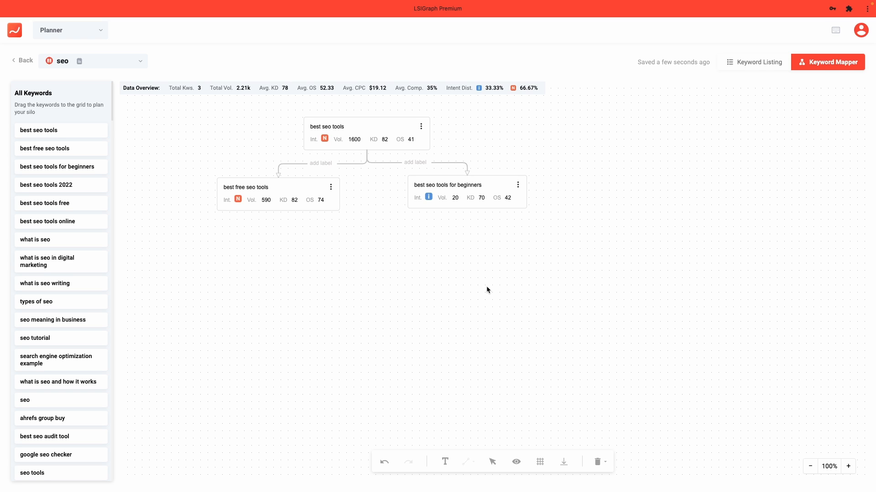
{"action": "mouse_move", "coordinate": [495, 306]}
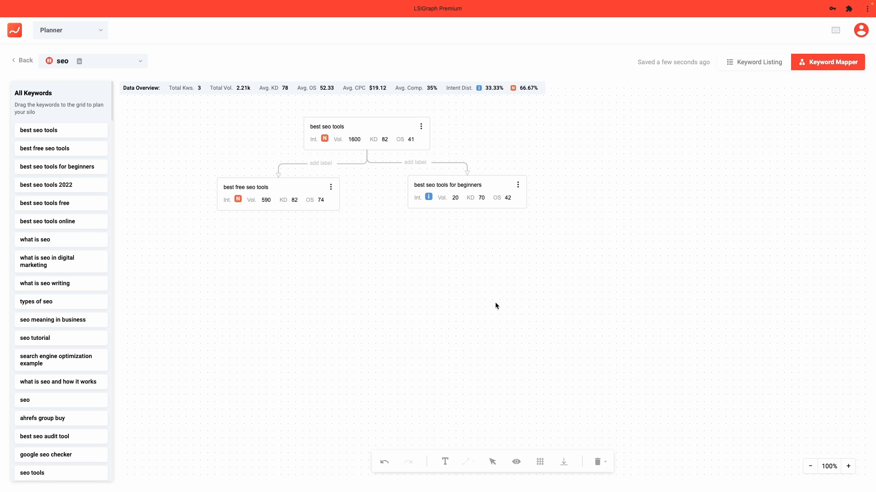
{"action": "mouse_move", "coordinate": [504, 322]}
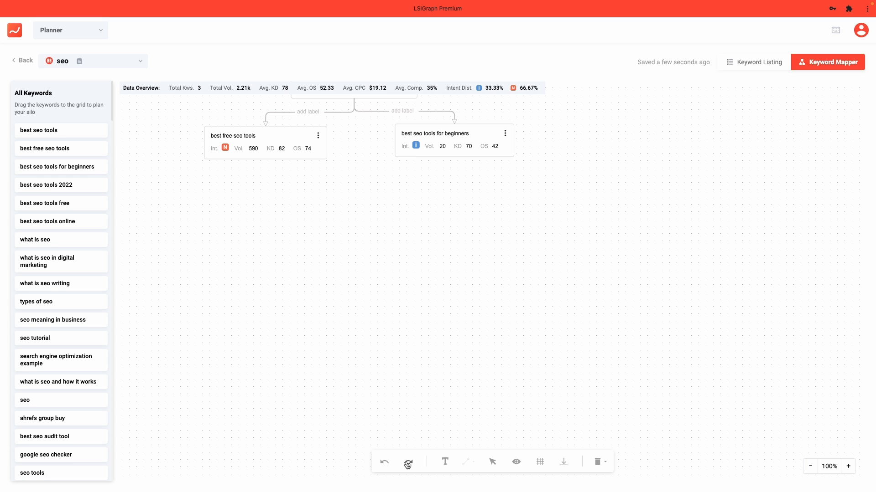
Step: Add an 'Add some note here...' text note below the nodes and dismiss the delete options without deleting
{"action": "left_click", "coordinate": [445, 461]}
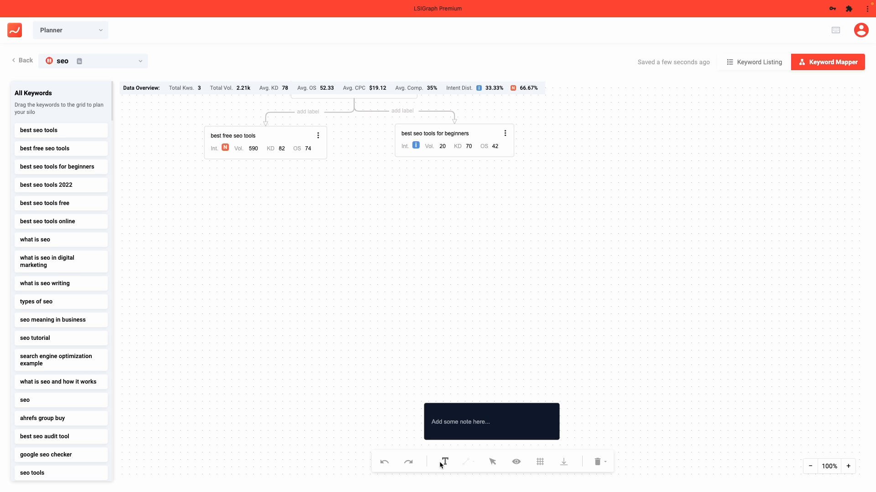
{"action": "mouse_move", "coordinate": [492, 461]}
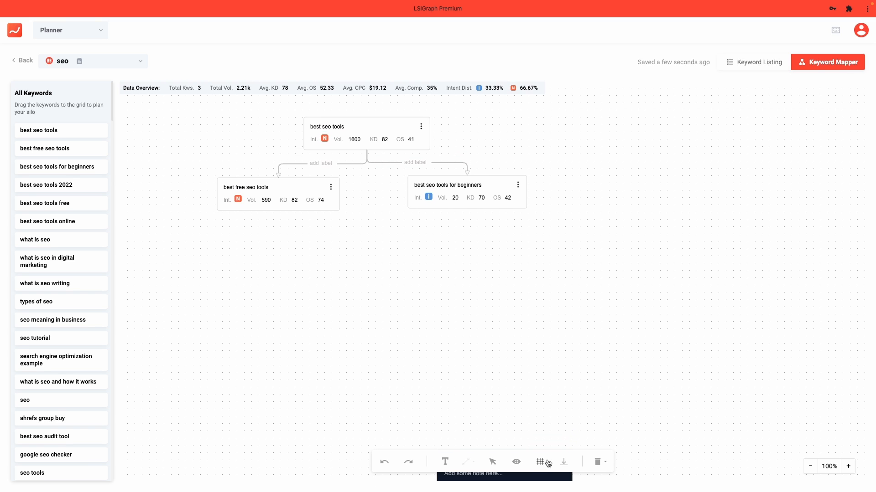
{"action": "left_click", "coordinate": [539, 462]}
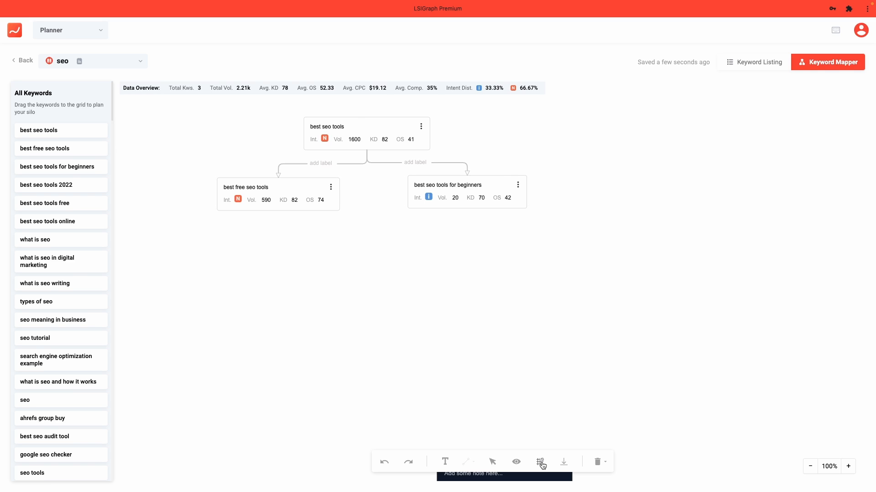
{"action": "left_click", "coordinate": [539, 461]}
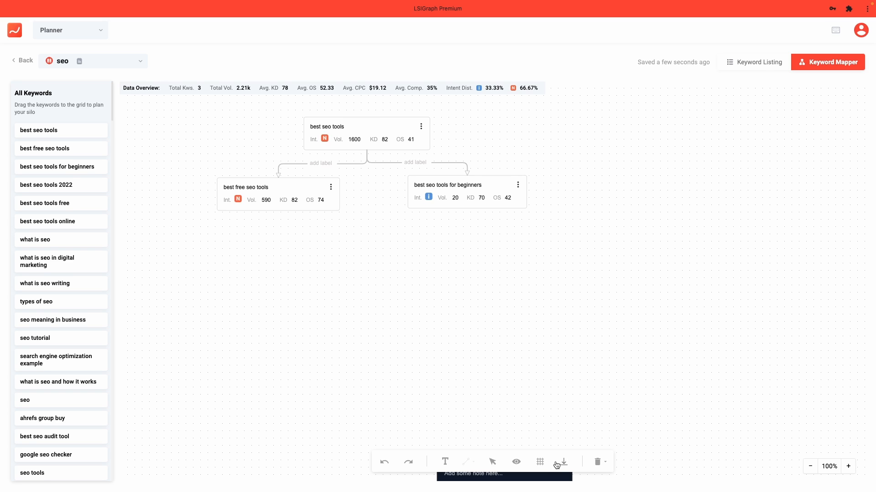
{"action": "mouse_move", "coordinate": [572, 463]}
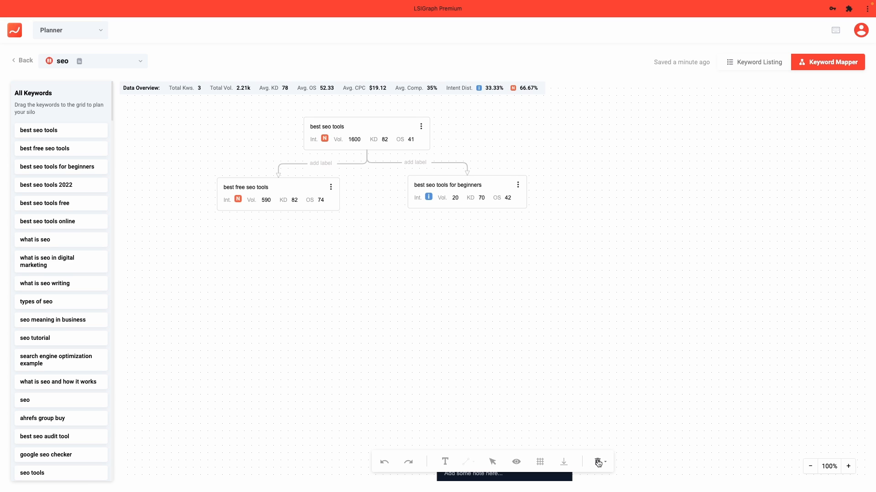
{"action": "left_click", "coordinate": [599, 461]}
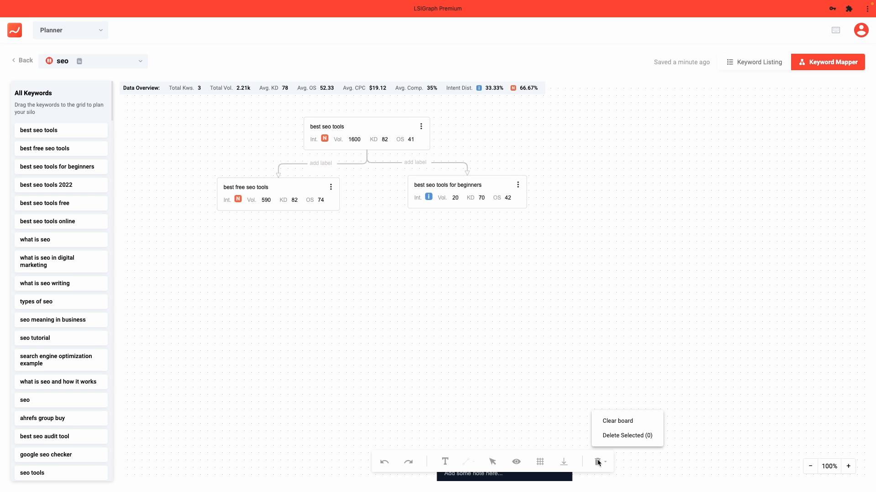
{"action": "left_click", "coordinate": [611, 395]}
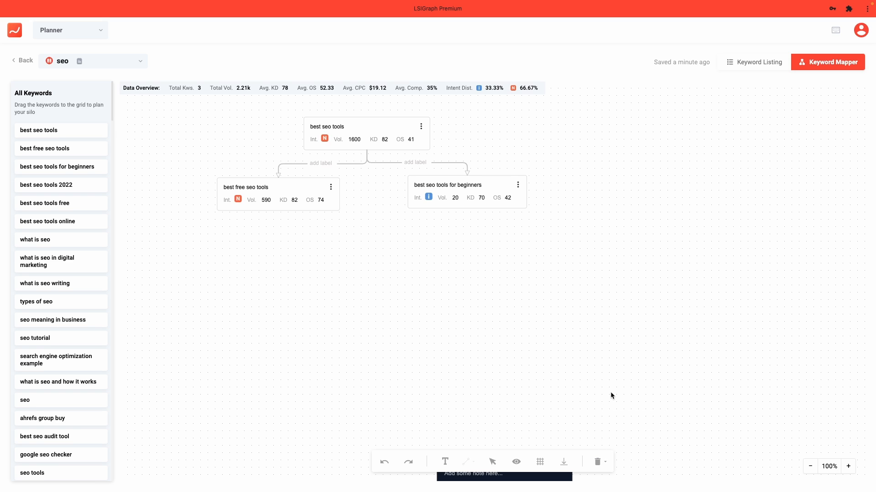